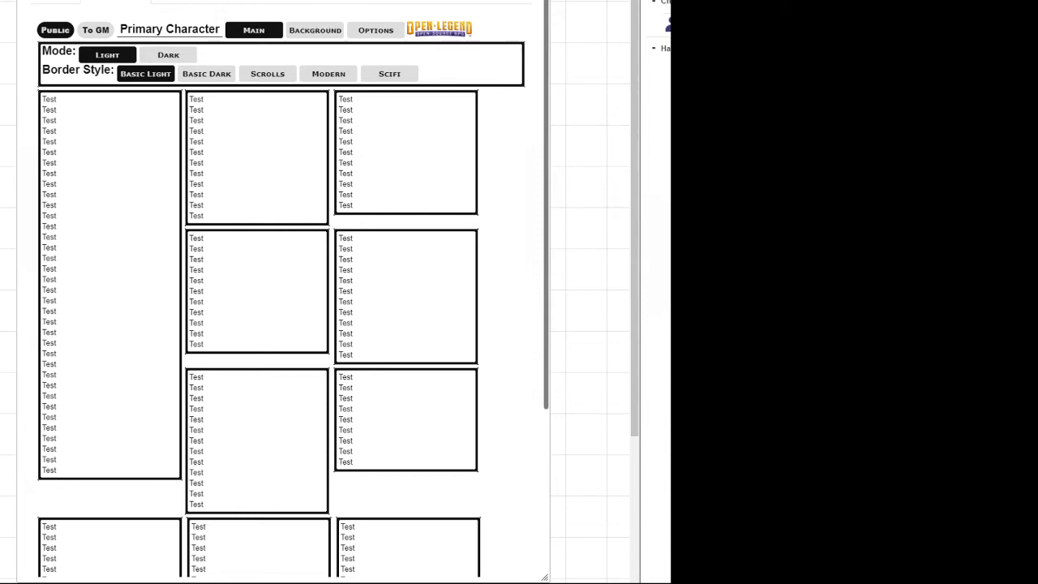
mouse_move(205, 125)
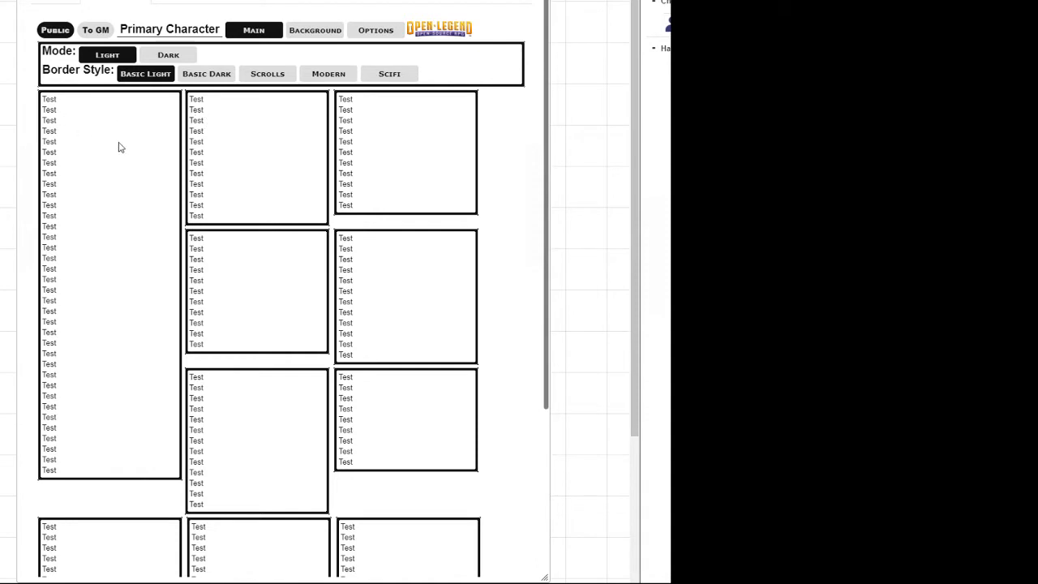
mouse_move(74, 196)
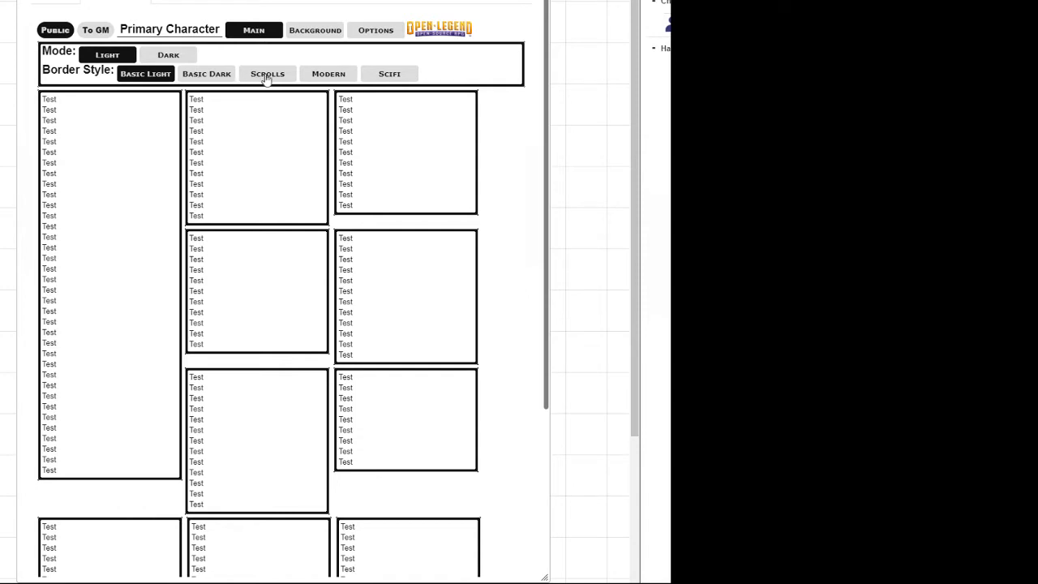
Step: Switch the sheet to dark mode, try basic dark borders, then settle on sci-fi borders
left_click(327, 73)
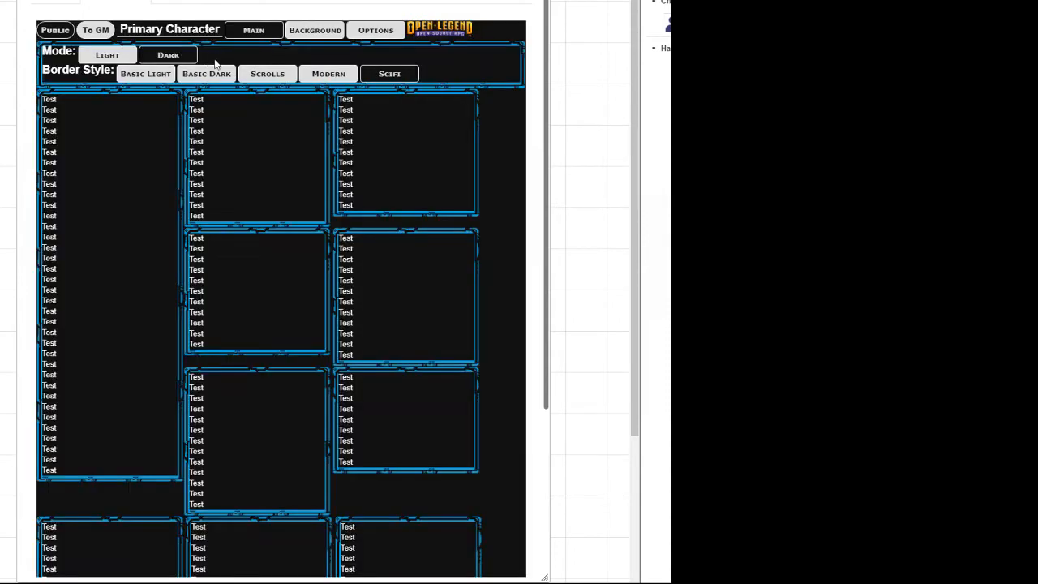
left_click(206, 73)
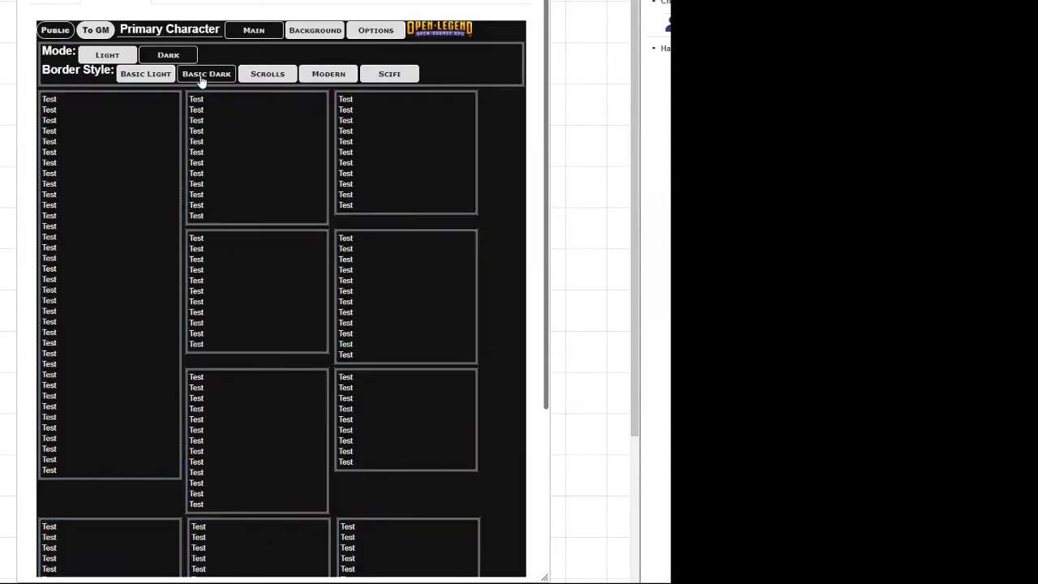
mouse_move(217, 77)
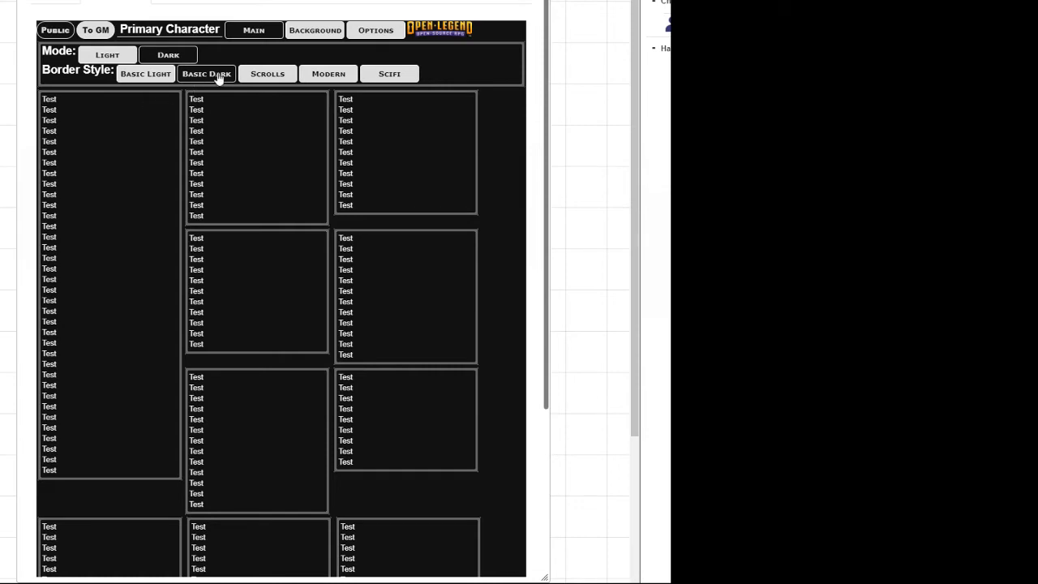
mouse_move(202, 94)
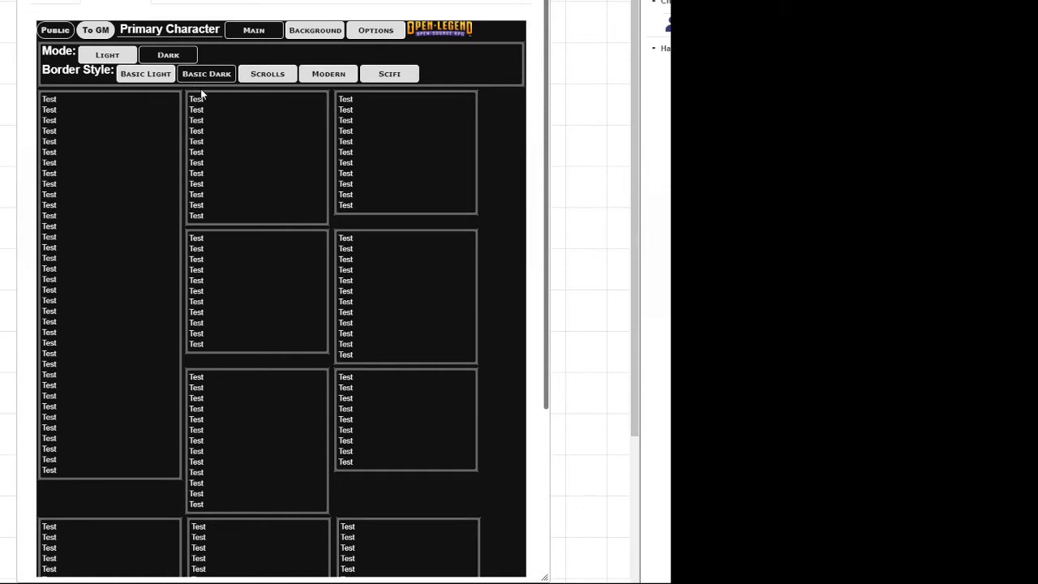
left_click(389, 74)
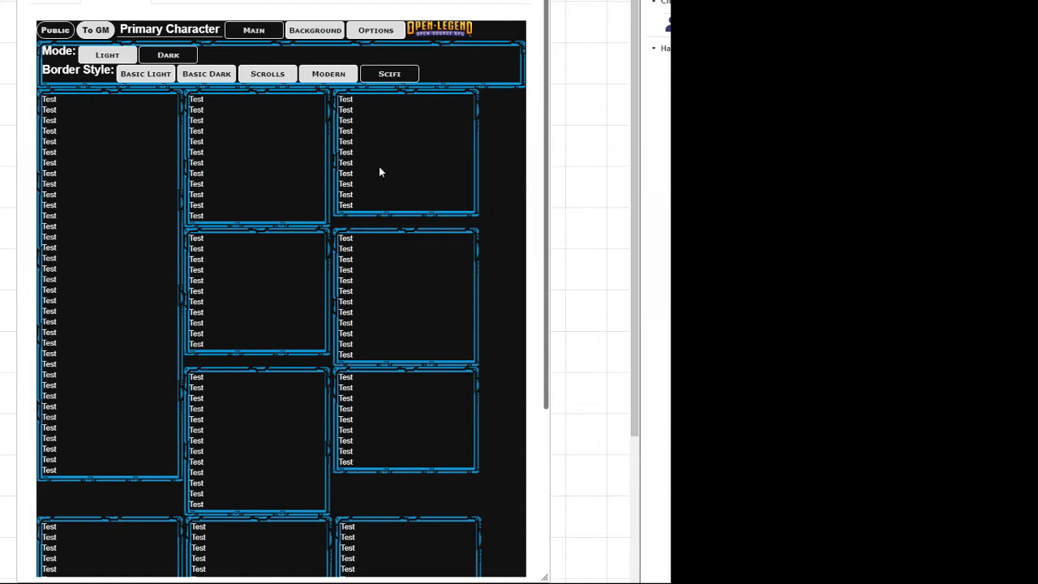
mouse_move(324, 154)
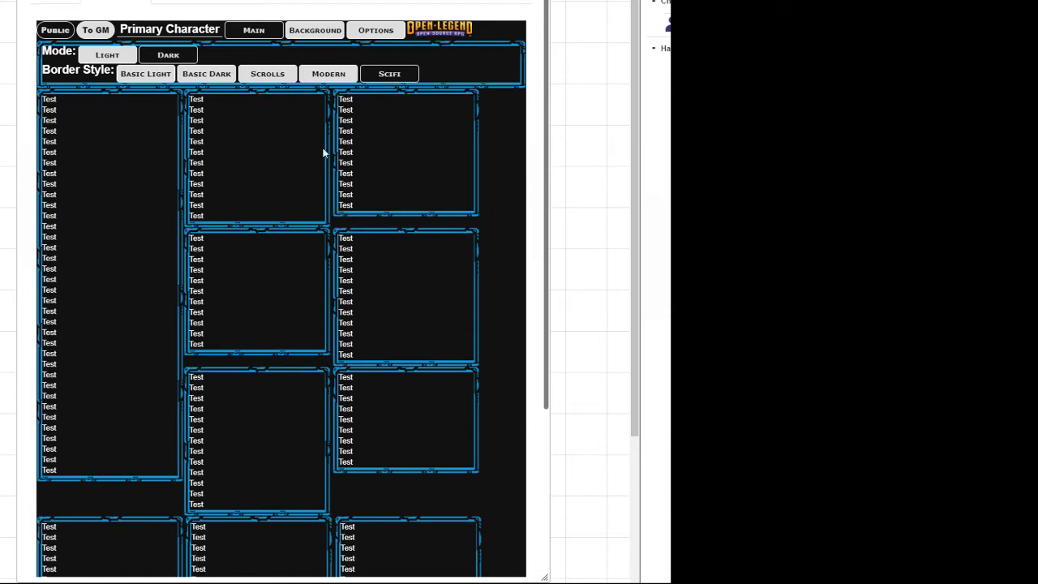
Step: Switch the sheet to light mode and preview modern, scroll, then basic light borders
left_click(107, 54)
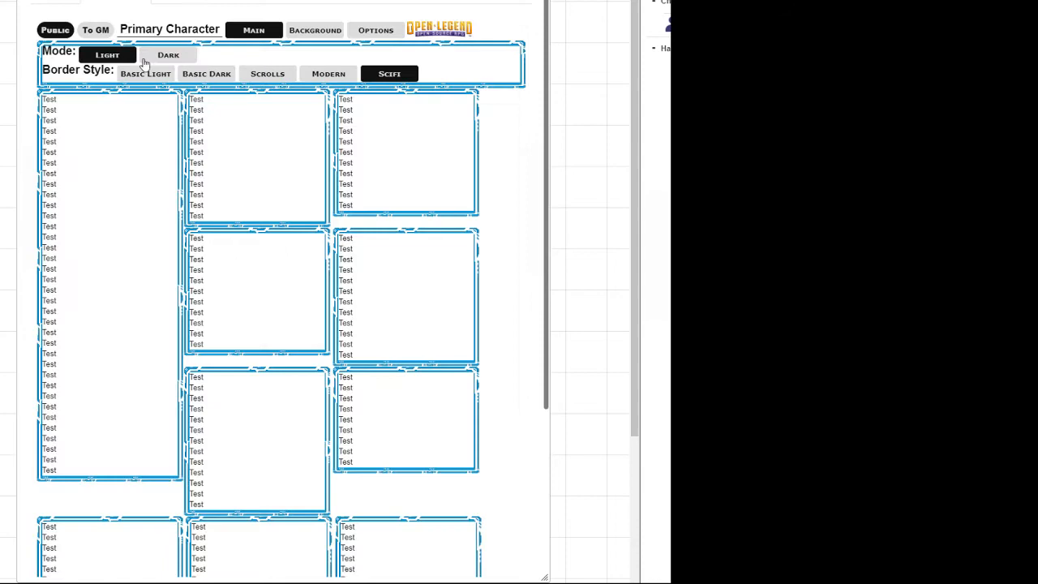
left_click(329, 74)
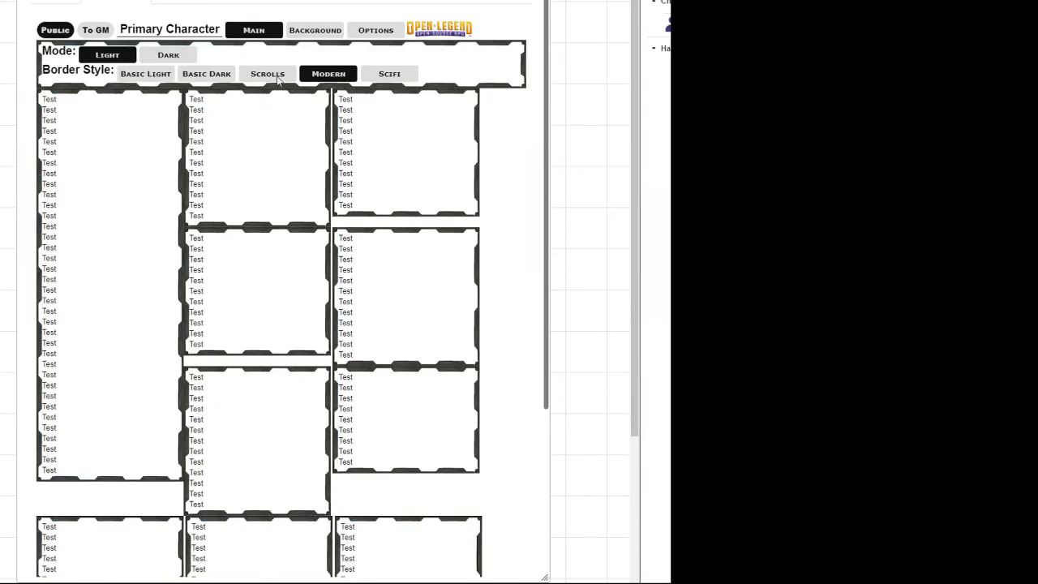
left_click(268, 74)
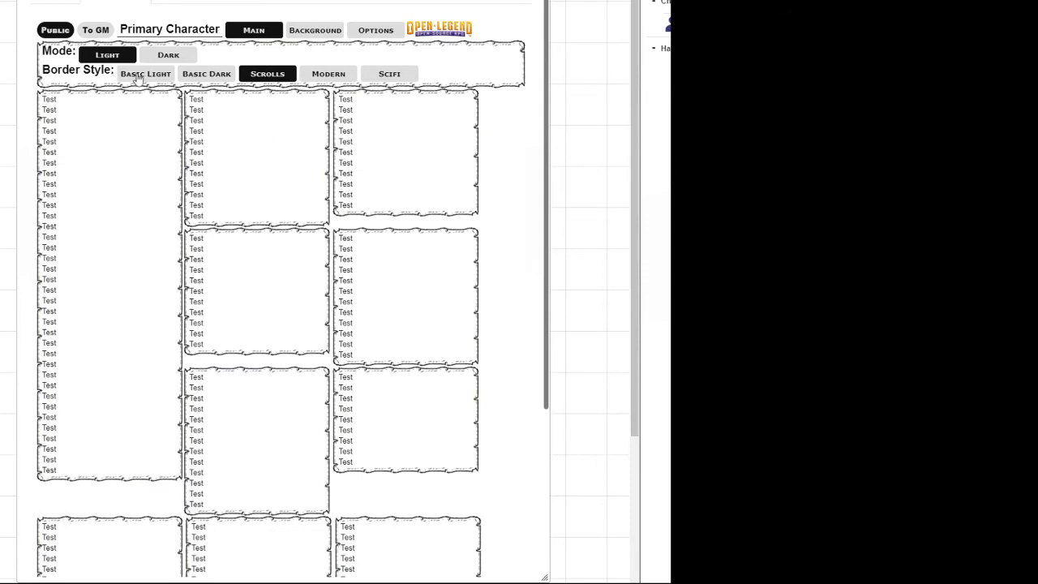
left_click(146, 74)
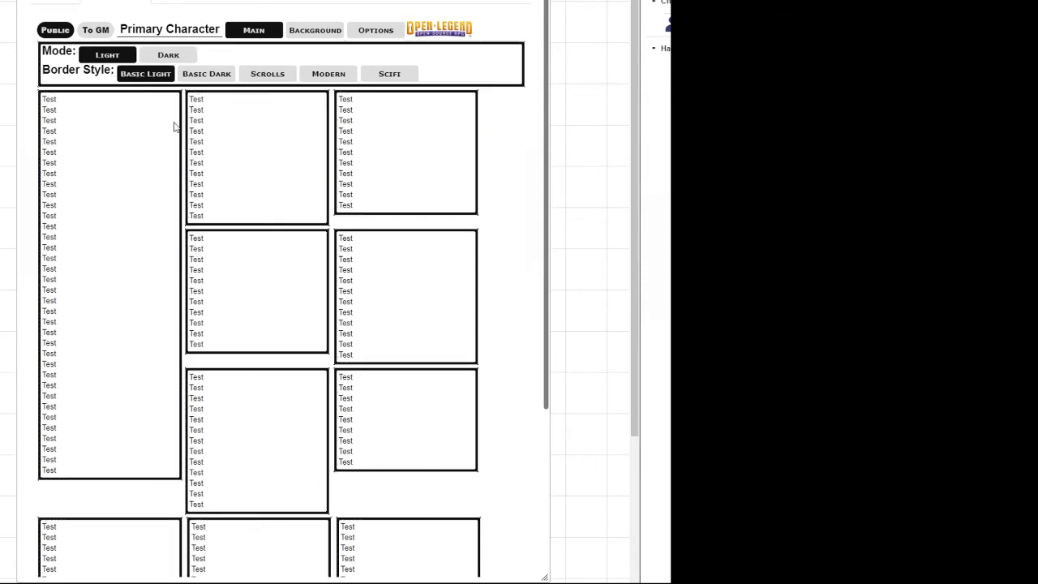
Step: Try basic dark borders and dark mode, then return the sheet to light mode
left_click(206, 74)
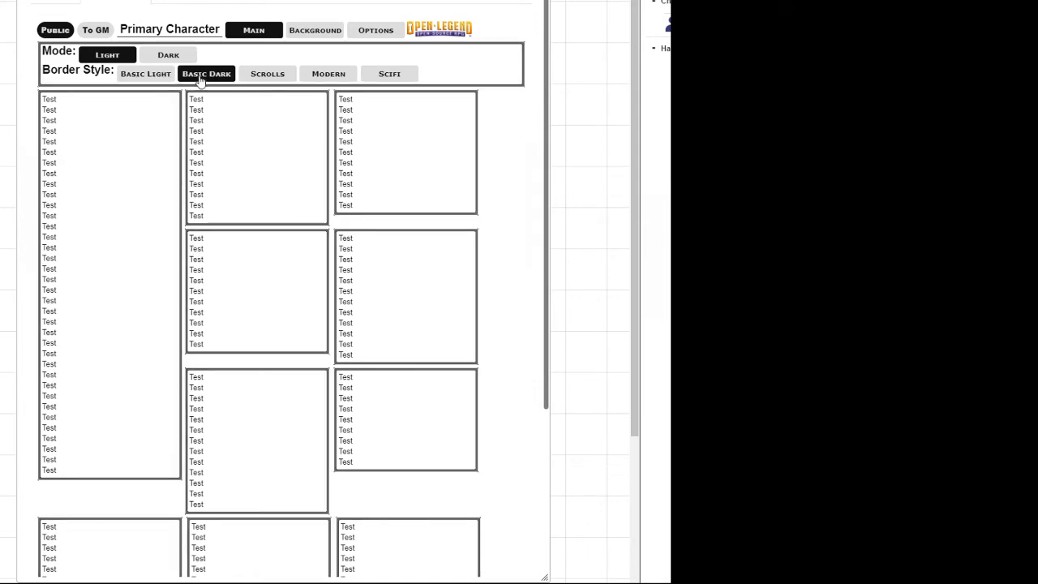
left_click(168, 54)
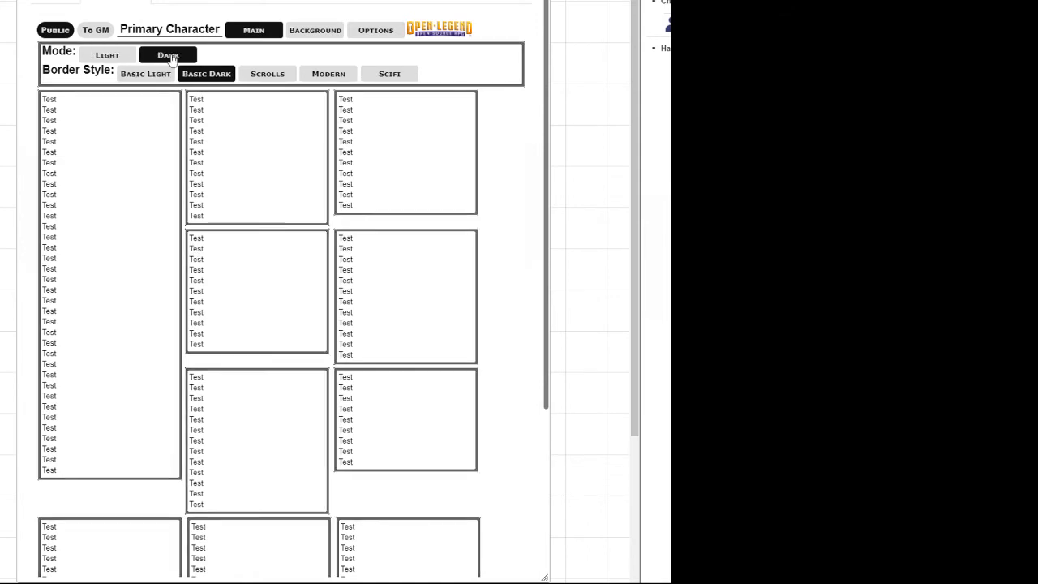
left_click(107, 54)
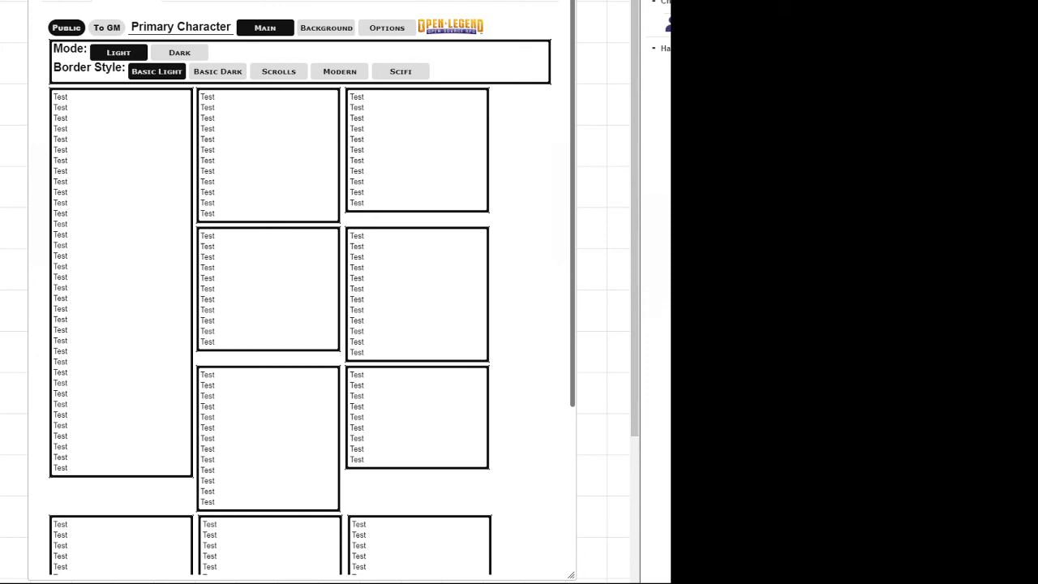
mouse_move(57, 207)
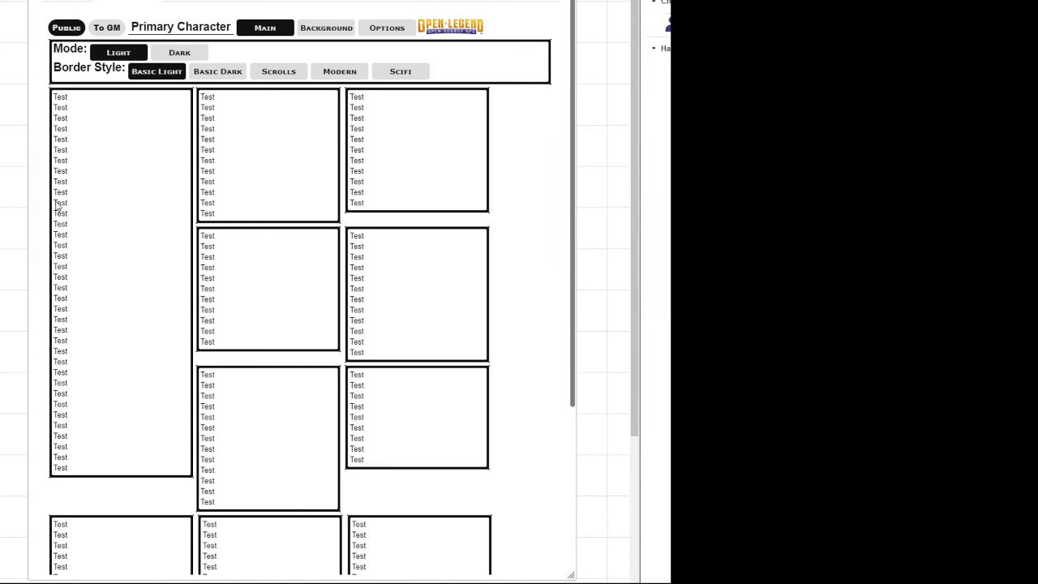
mouse_move(309, 248)
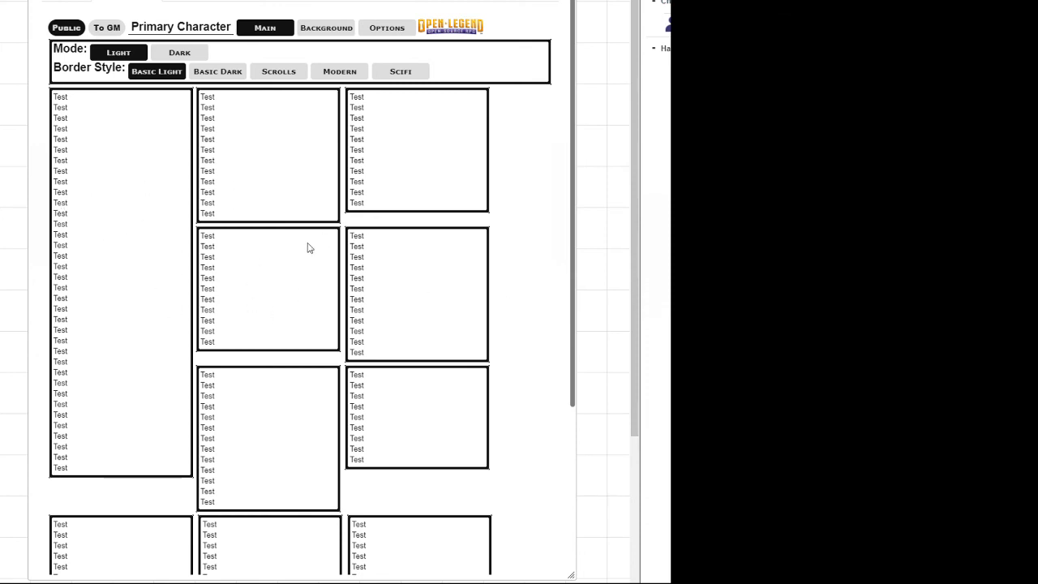
mouse_move(304, 269)
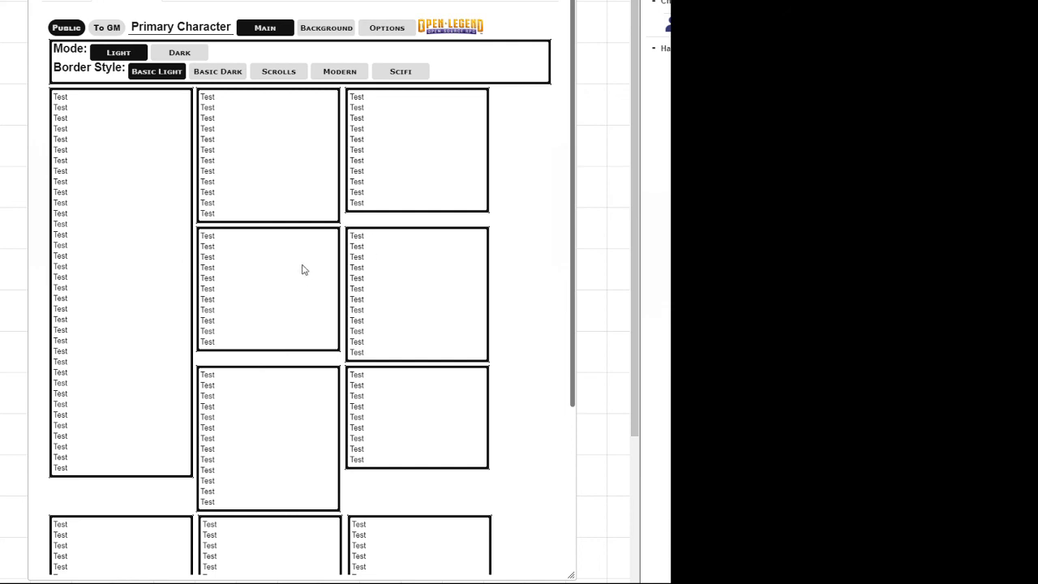
mouse_move(261, 27)
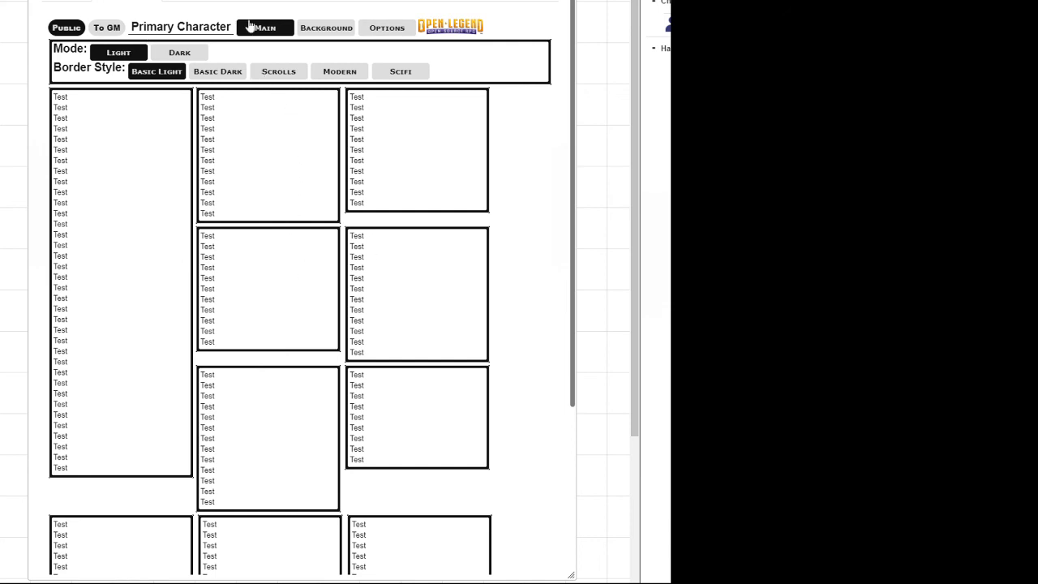